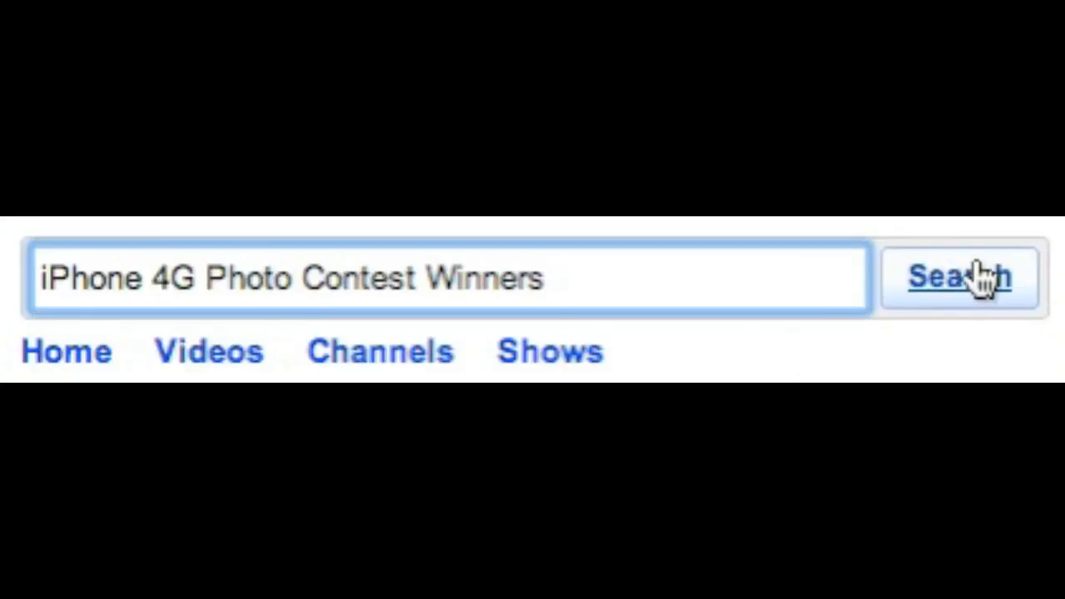
Step: Run the YouTube search for 'iPhone 4G Photo Contest Winners'
{"action": "left_click", "coordinate": [960, 276]}
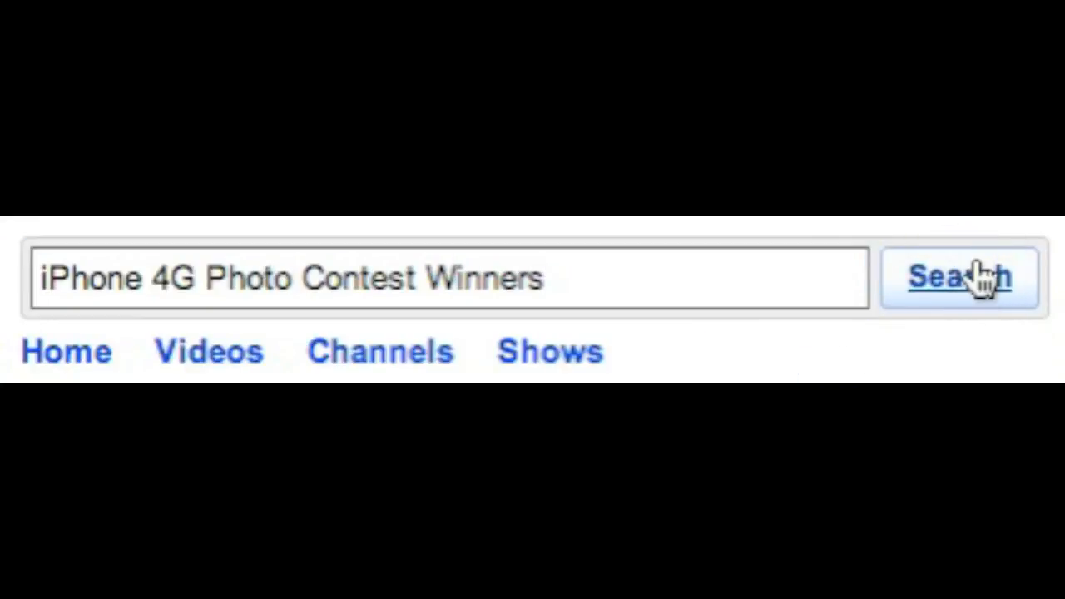